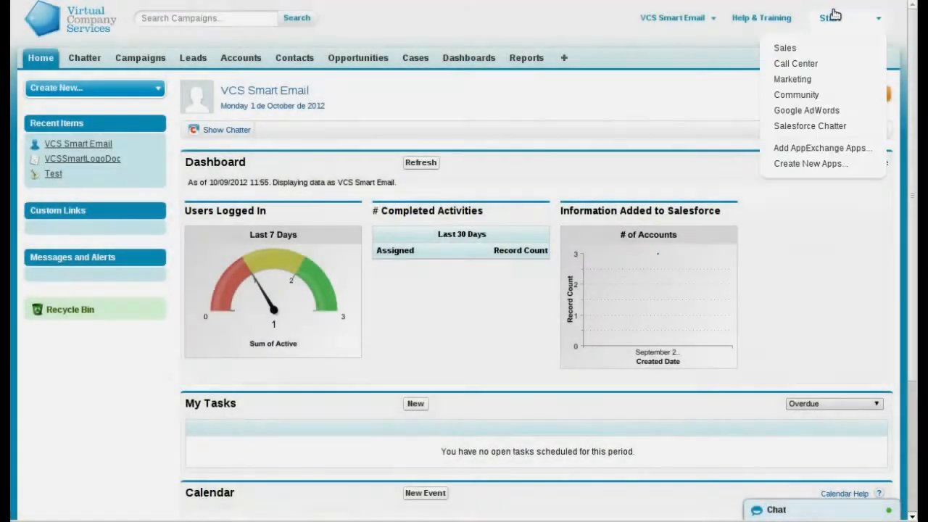
mouse_move(821, 148)
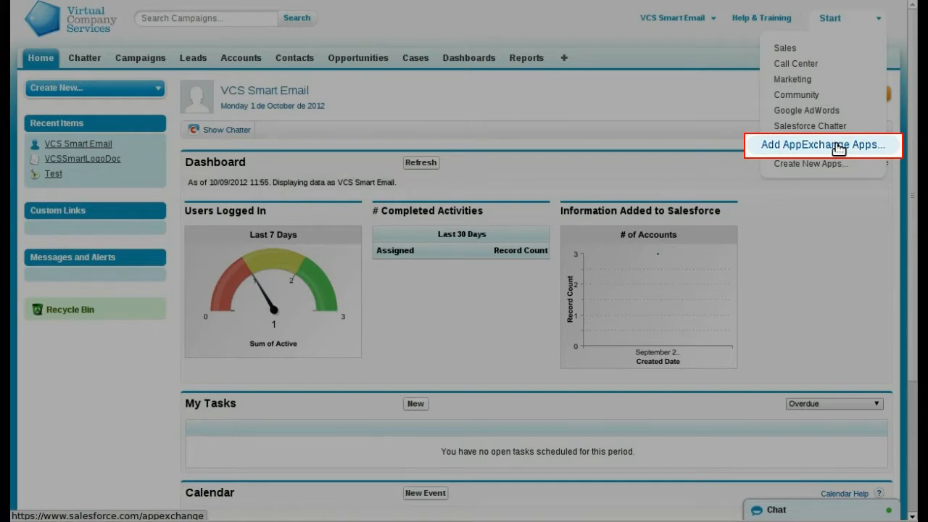
Go to Add AppExchange Apps from the app menu to reach the marketplace home.
click(821, 145)
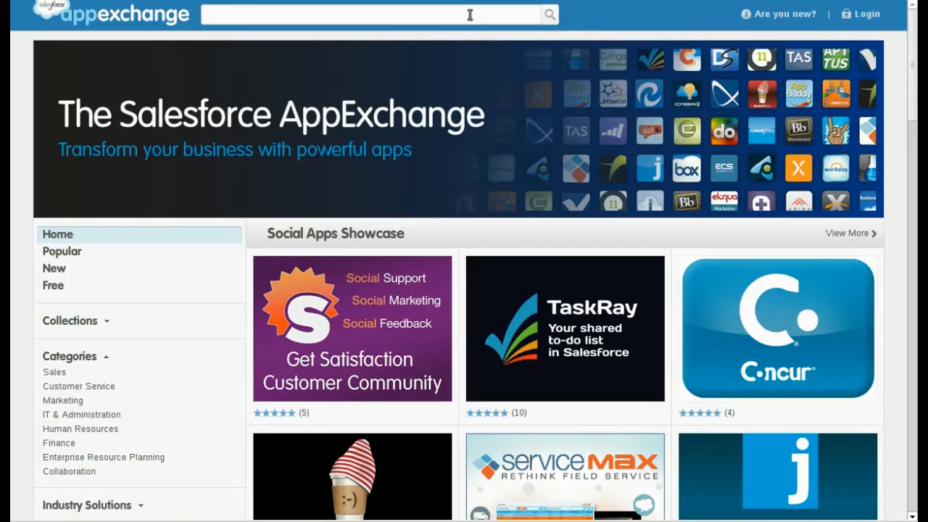
Search AppExchange for 'vcs' and choose the VCS Smart Email Group & Professional result.
text(vc)
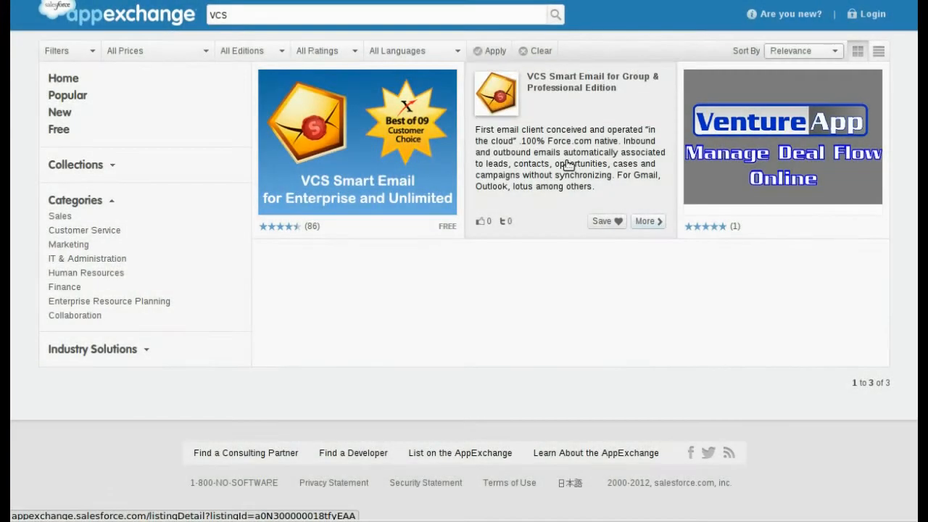
click(592, 81)
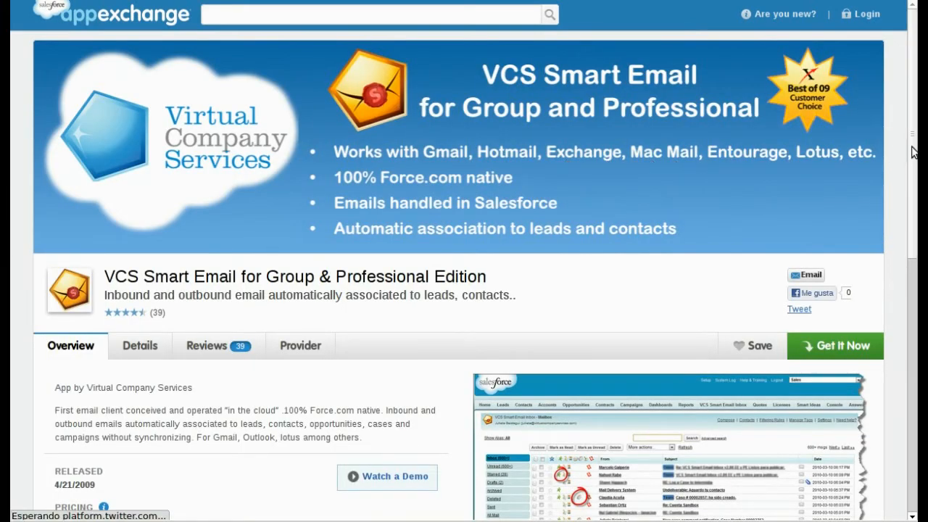
Choose Get It Now for VCS Smart Email and log in to AppExchange with Salesforce credentials.
scroll(down, 3)
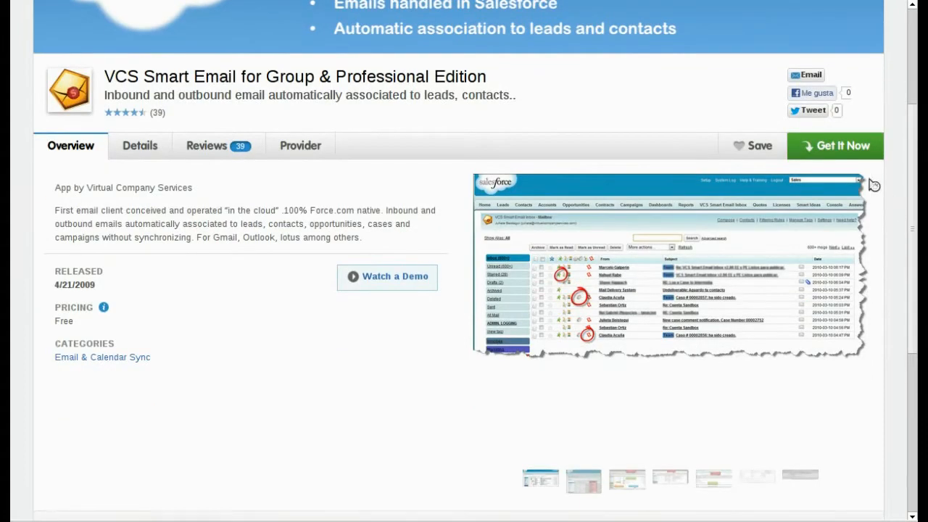
click(838, 145)
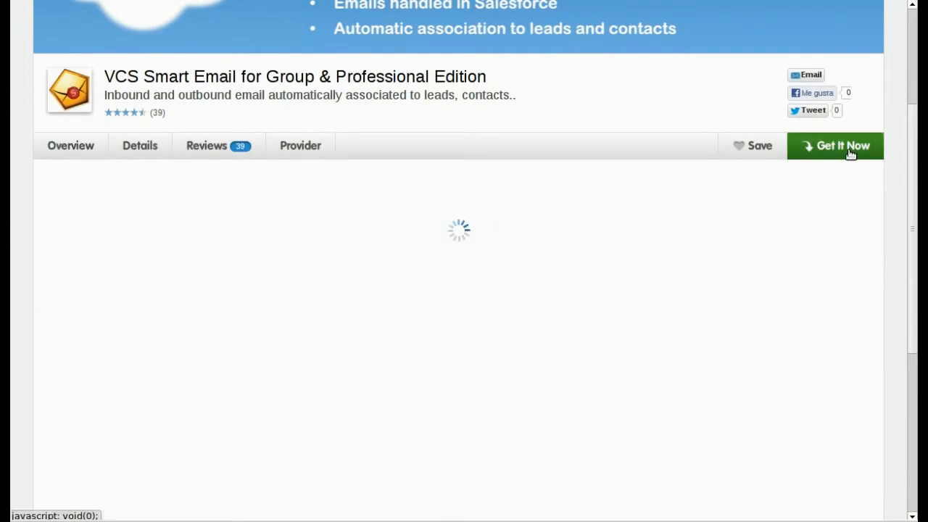
click(841, 145)
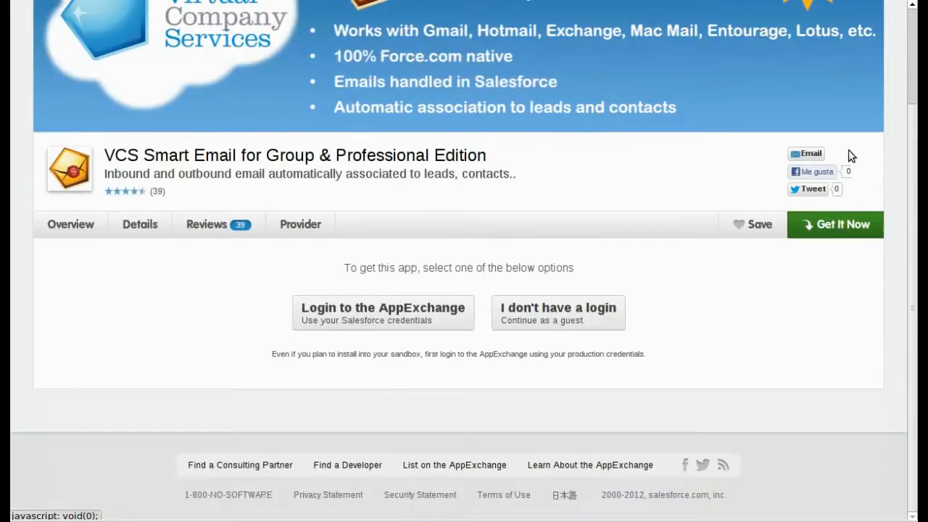
mouse_move(915, 174)
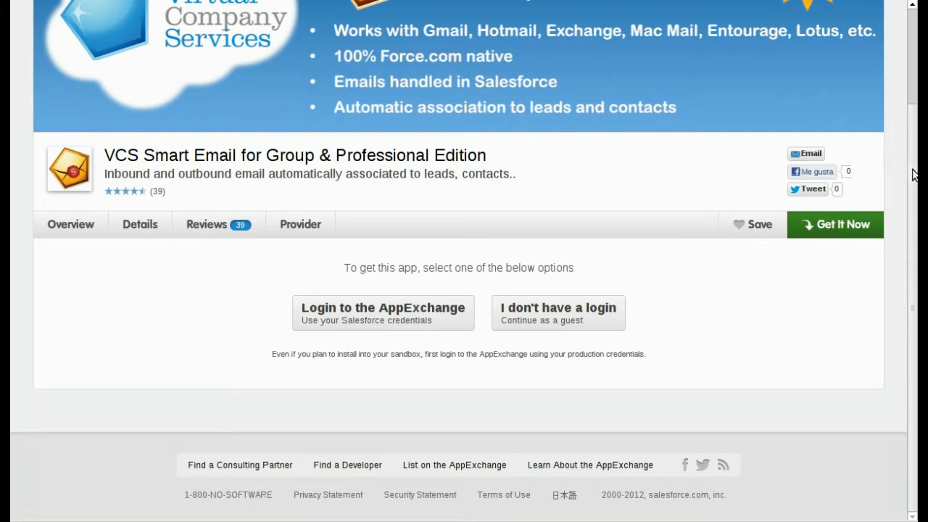
mouse_move(450, 313)
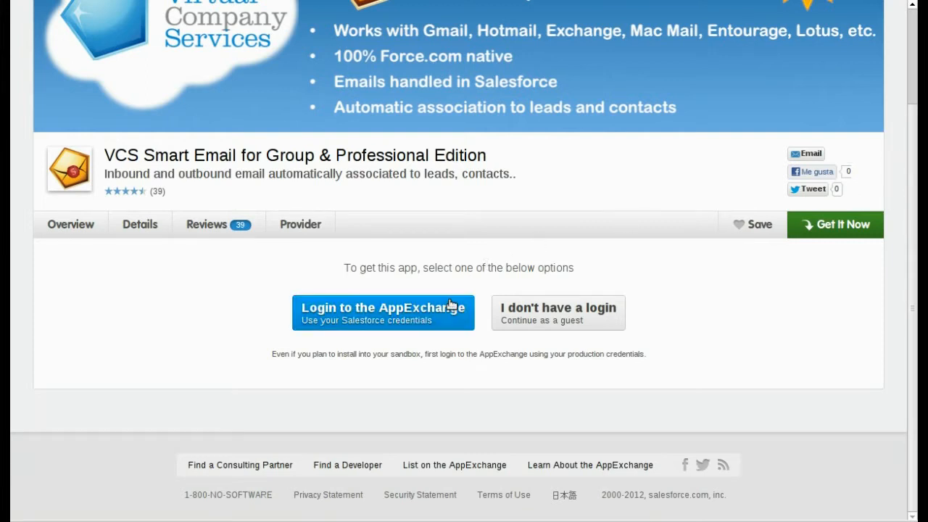
click(382, 313)
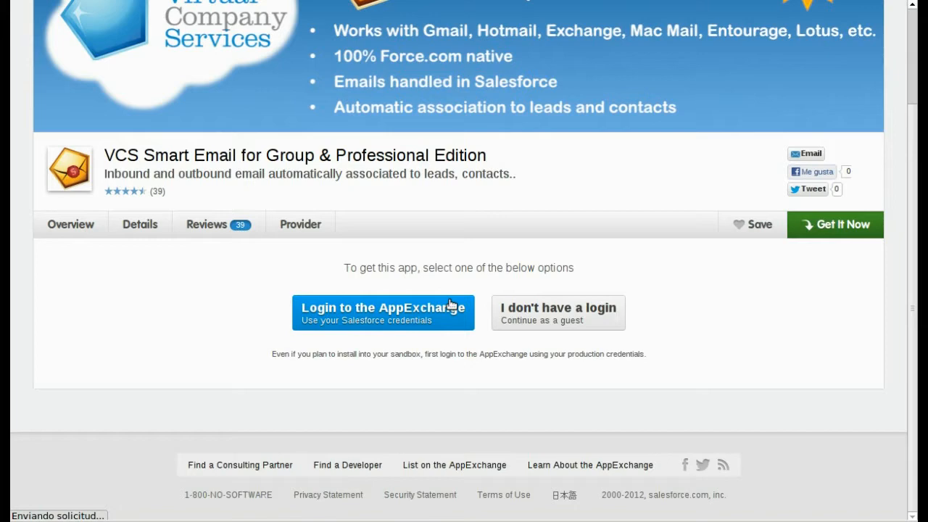
click(382, 311)
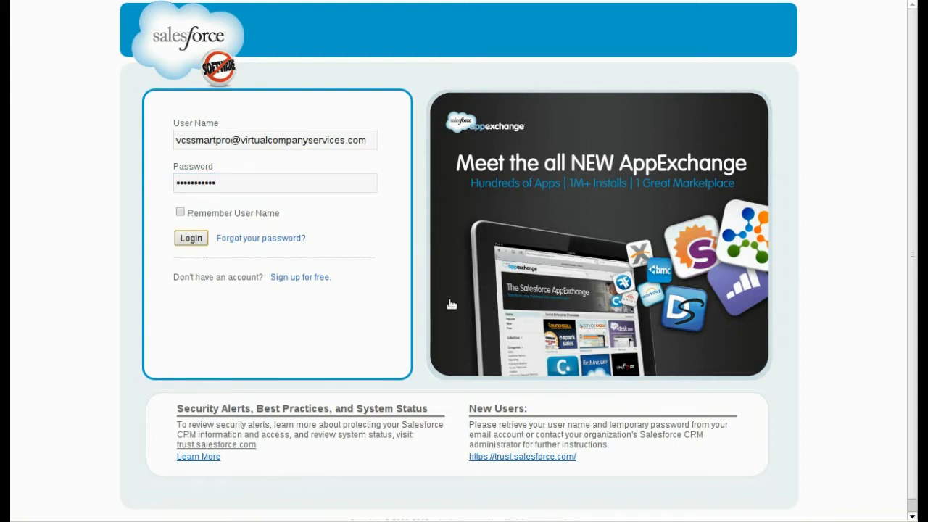
Sign in to AppExchange with the prefilled username and password.
click(191, 238)
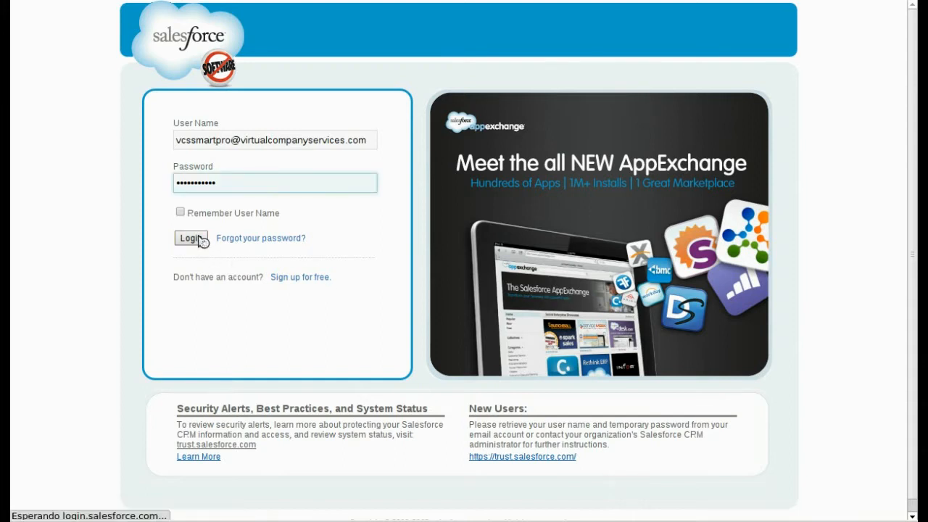
click(190, 238)
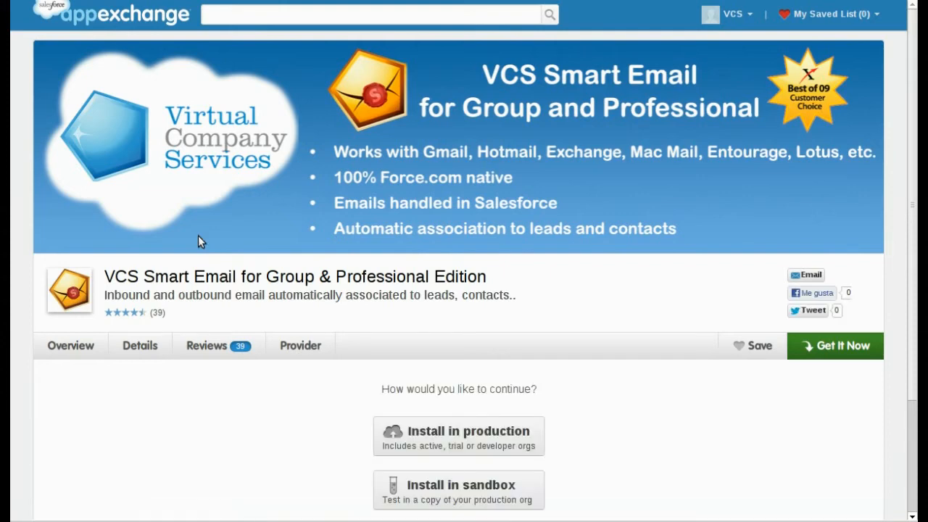
Select Install in production for VCS Smart Email, reaching the 'Almost there!' confirmation.
scroll(down, 3)
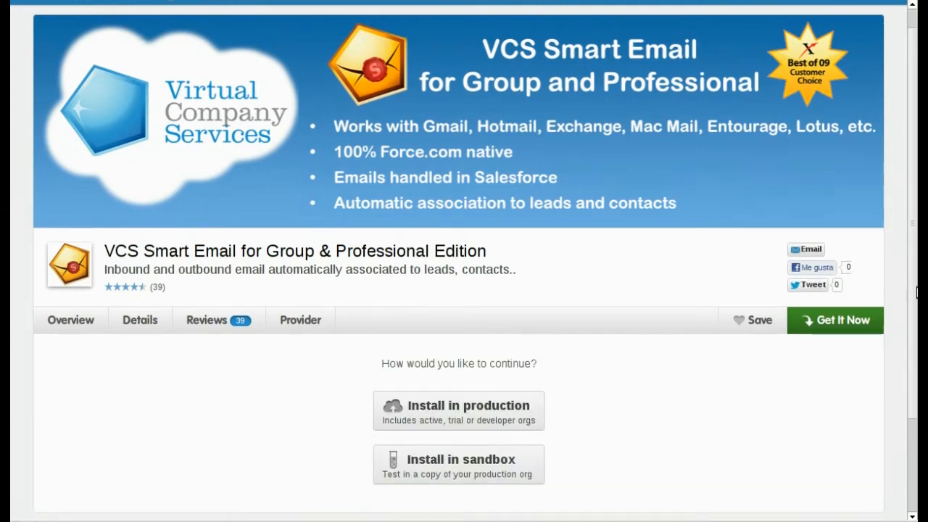
scroll(down, 3)
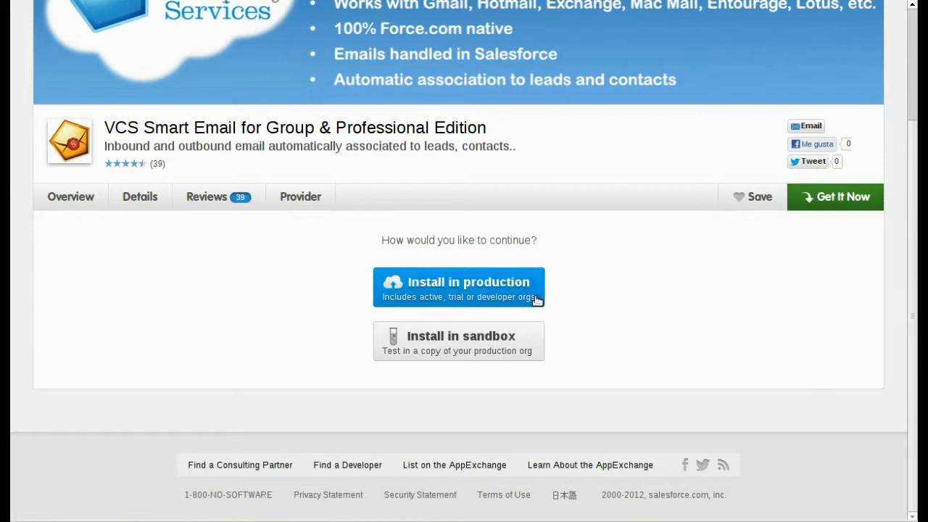
click(458, 287)
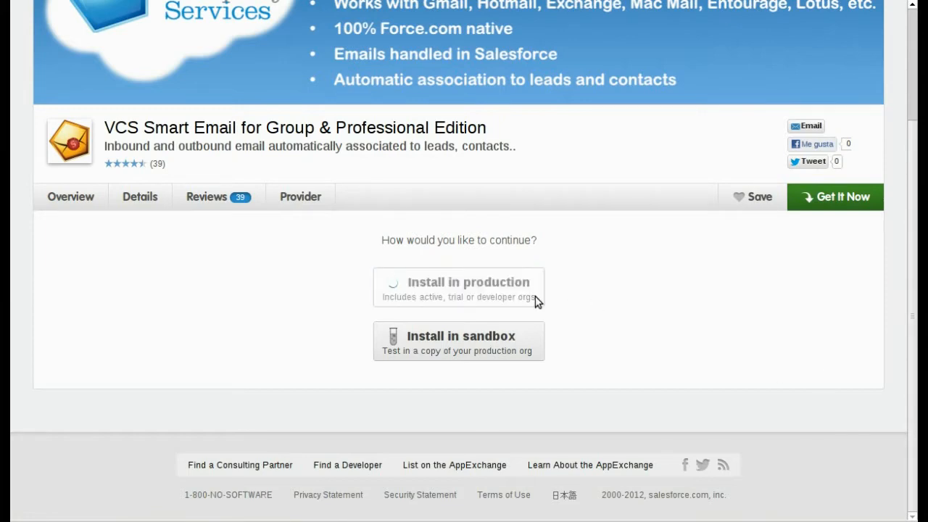
click(467, 283)
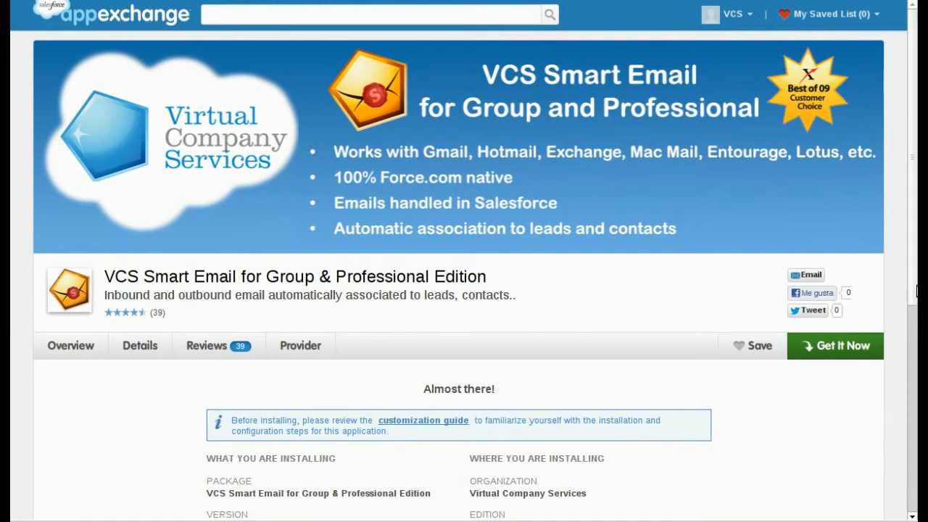
Agree to the terms and conditions and Confirm and Install the package.
scroll(down, 3)
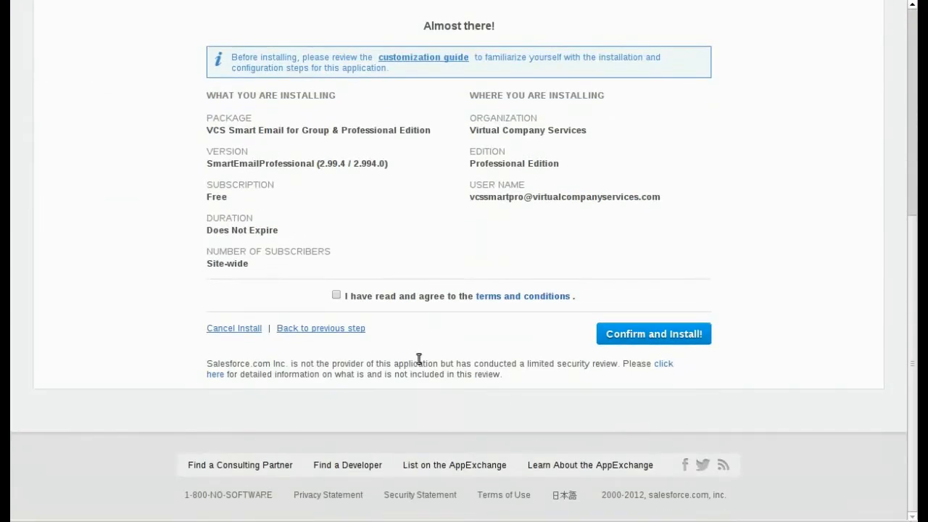
click(329, 294)
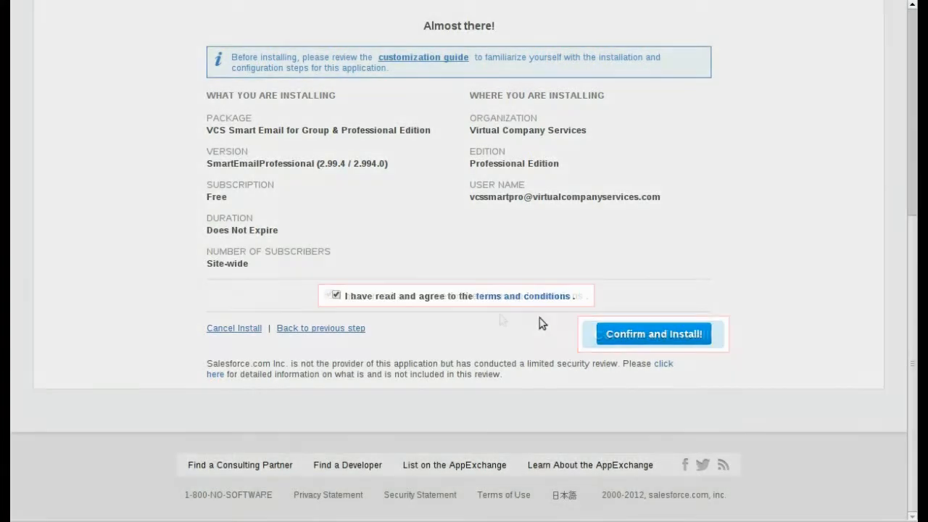
click(652, 333)
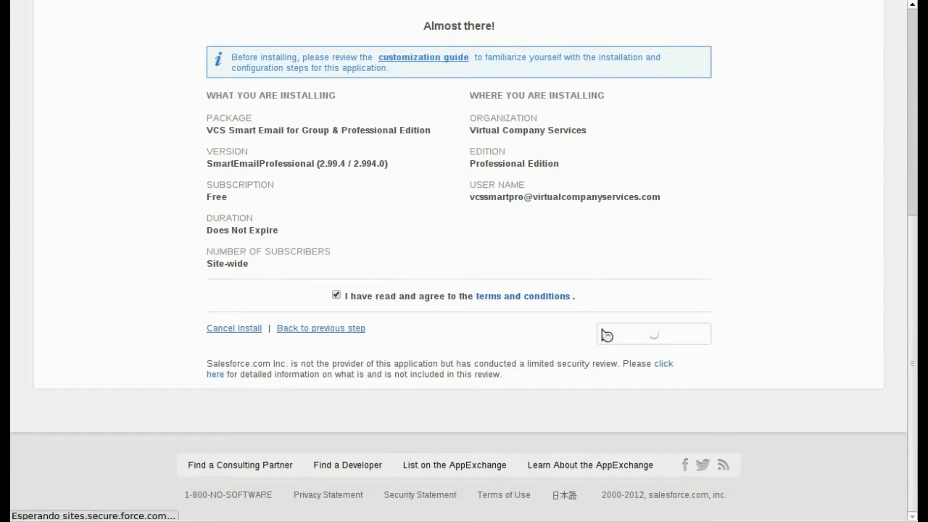
click(653, 333)
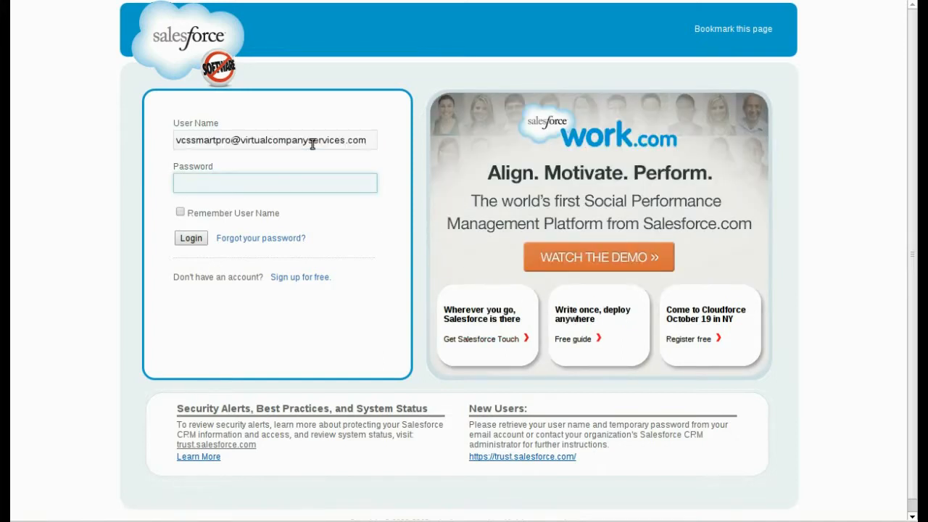
Enter the password and log in to reach SmartEmailProfessional's Package Installation Details.
text(password)
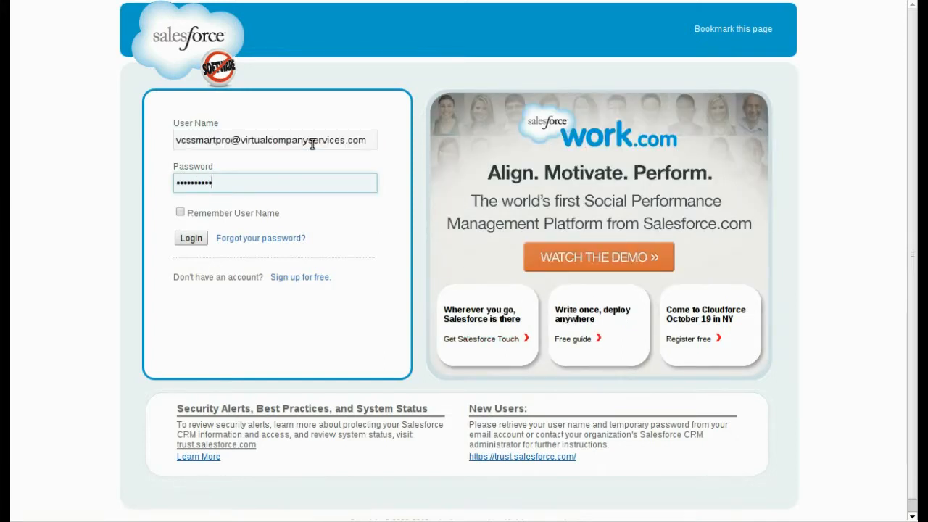
mouse_move(165, 241)
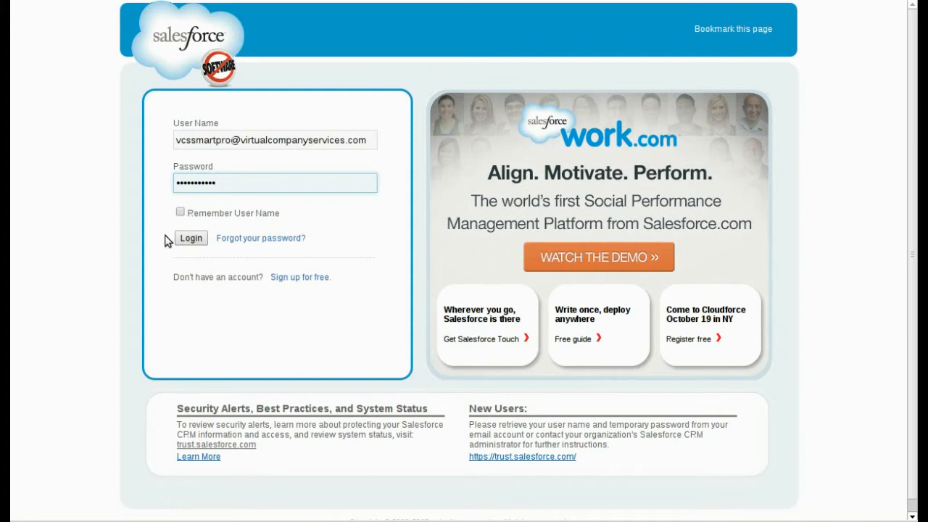
click(190, 238)
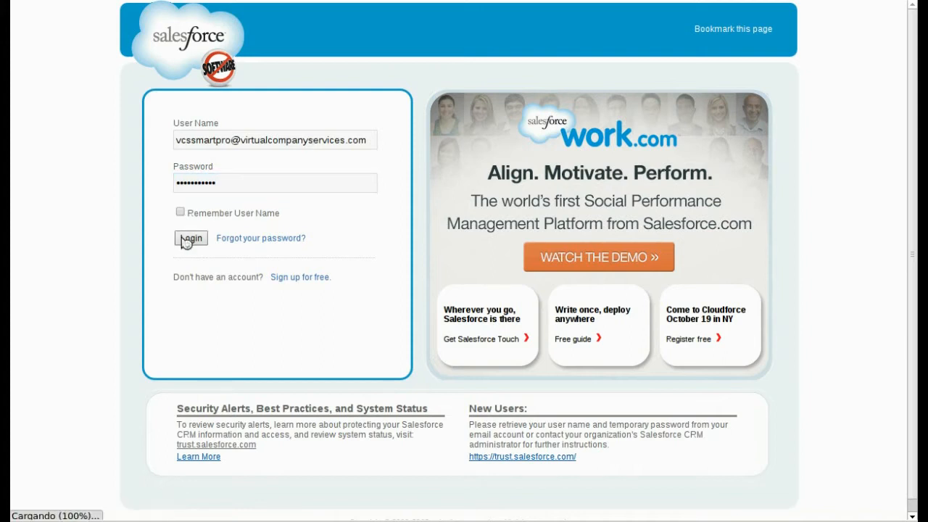
click(191, 238)
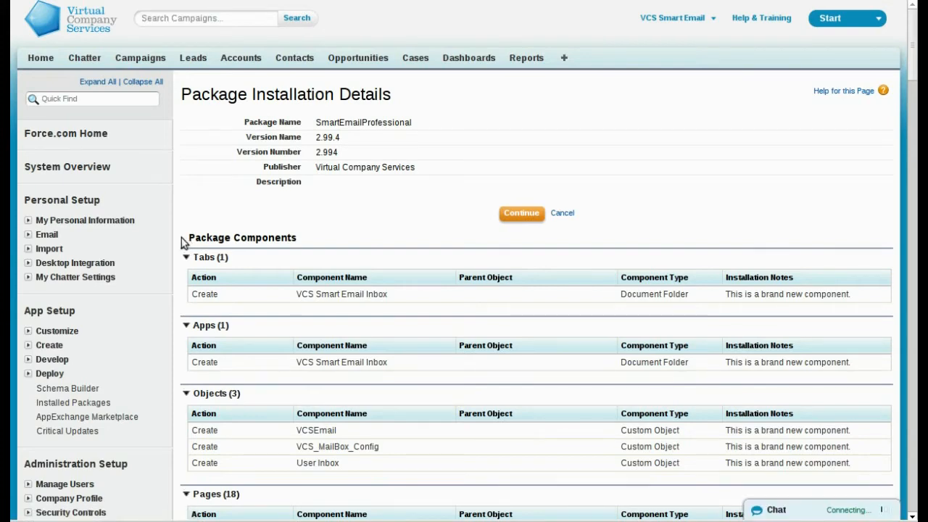
mouse_move(494, 217)
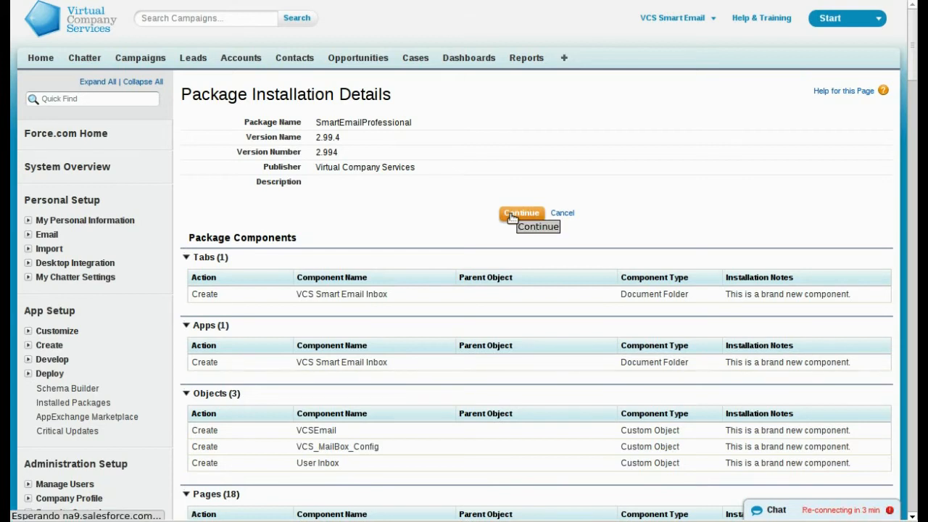
Continue past the package details to step 1 of 2, Approve Package API Access.
click(520, 213)
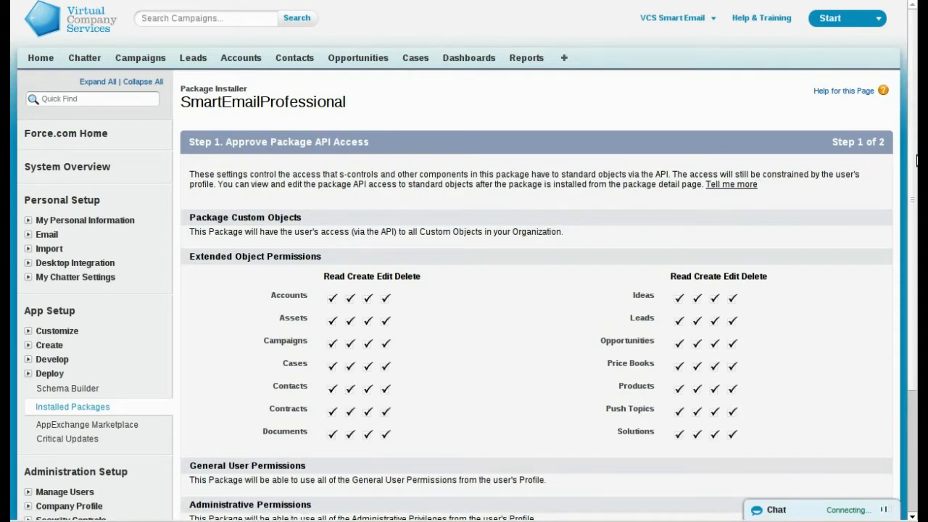
Approve the package's API access with Next to reach Step 2 Install Package.
scroll(down, 3)
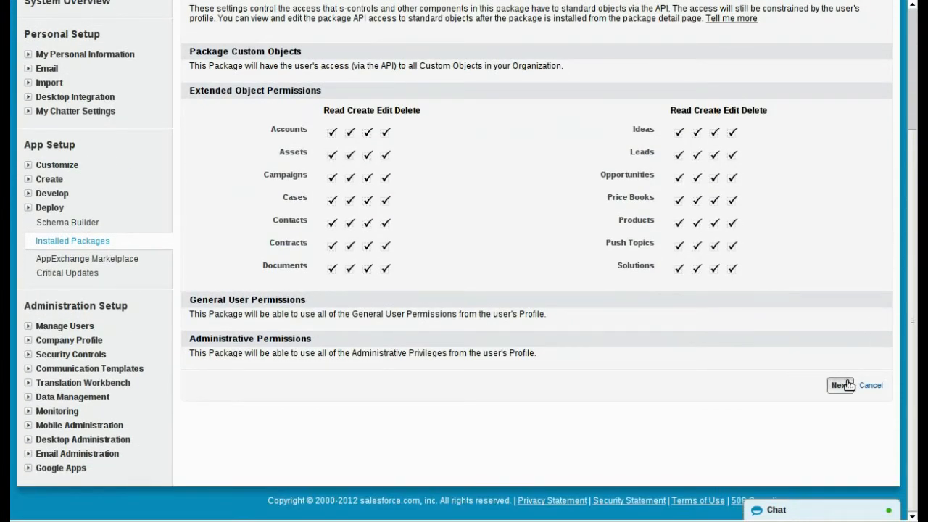
click(840, 386)
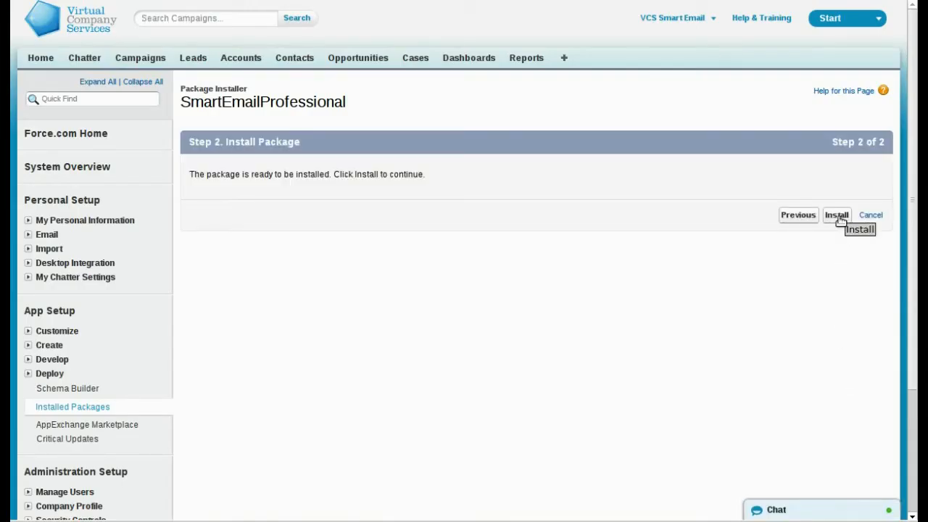
Install SmartEmailProfessional (Managed) and wait for Install Complete.
click(838, 215)
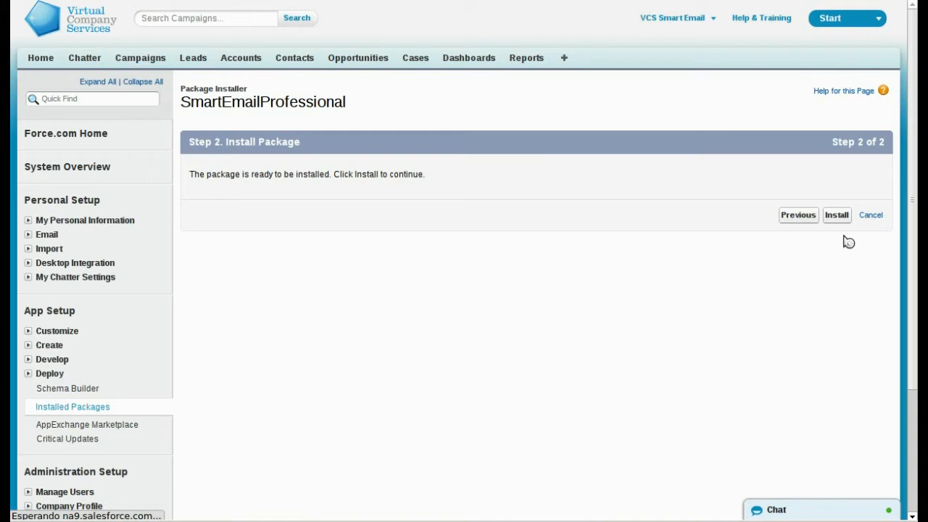
click(837, 215)
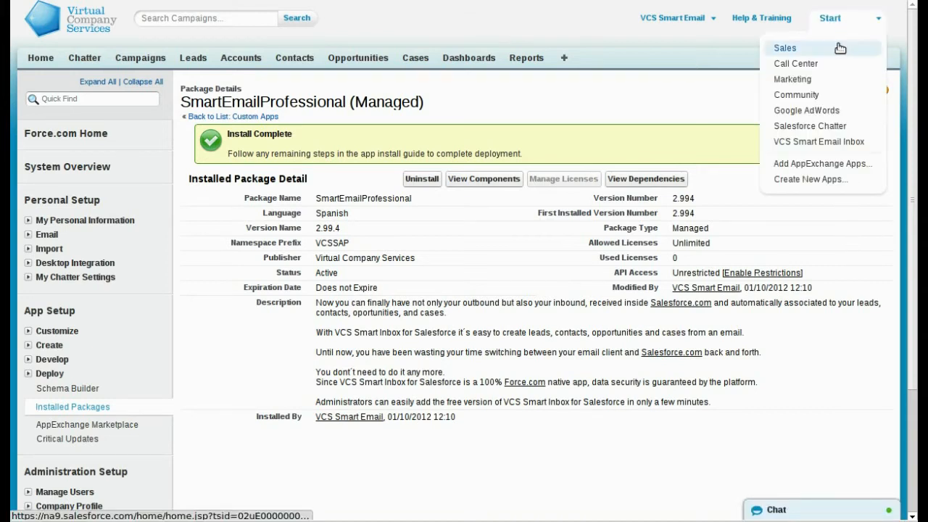
mouse_move(829, 142)
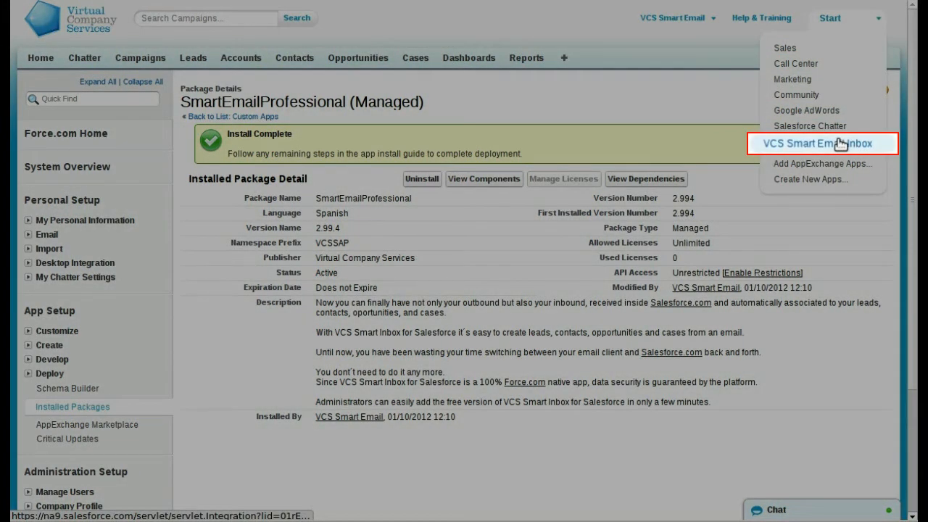
Switch to the VCS Smart Email Inbox app, which reports a missing email service.
click(820, 143)
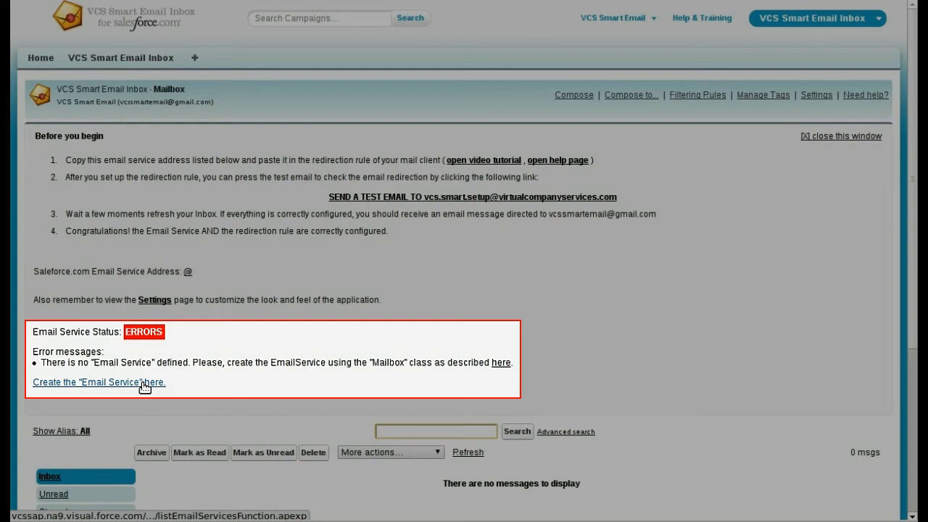
Follow the 'Create the Email Service here' link to the empty Email Services list.
click(94, 383)
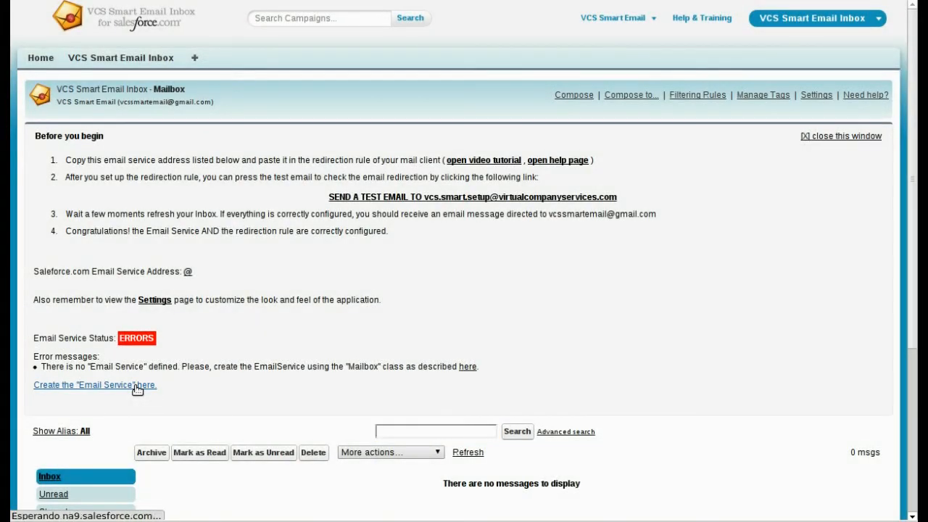
click(94, 385)
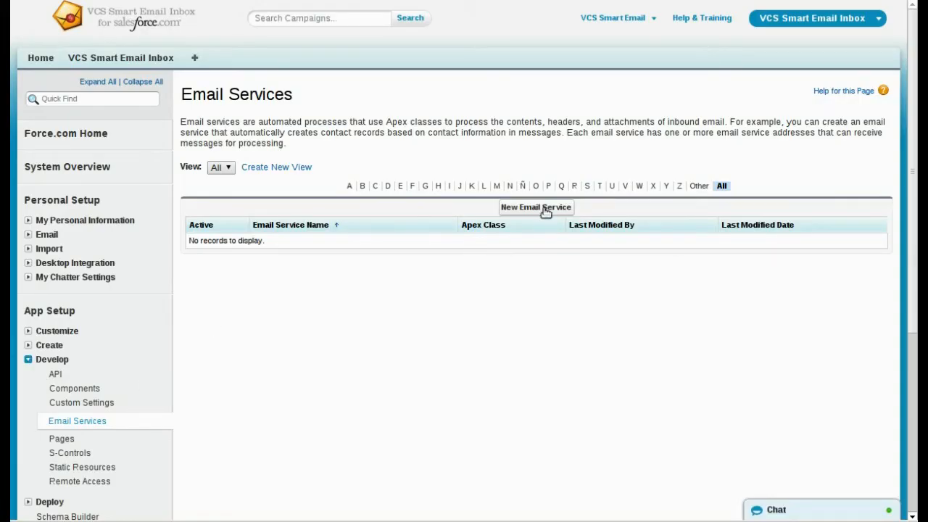
Start a new email service using Apex class VCSSAP.MailBox, accepting all attachments, marked active.
click(536, 207)
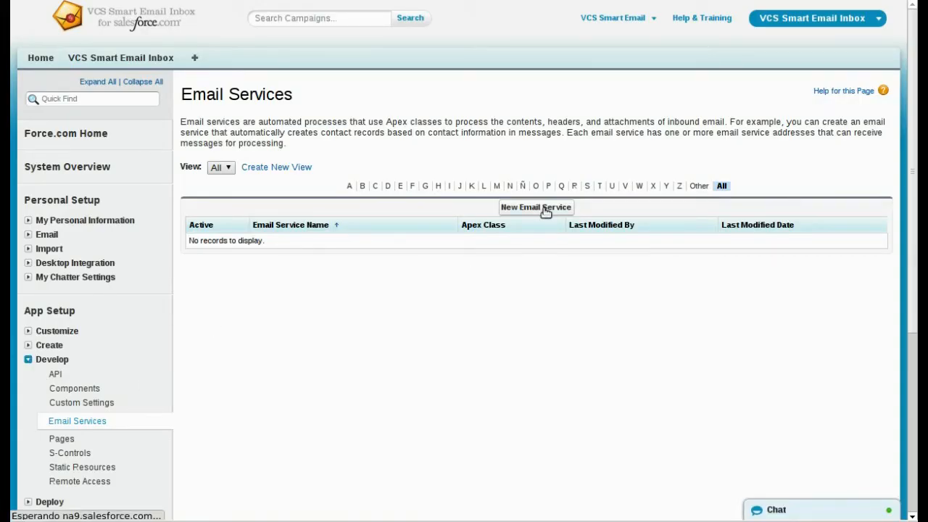
click(536, 207)
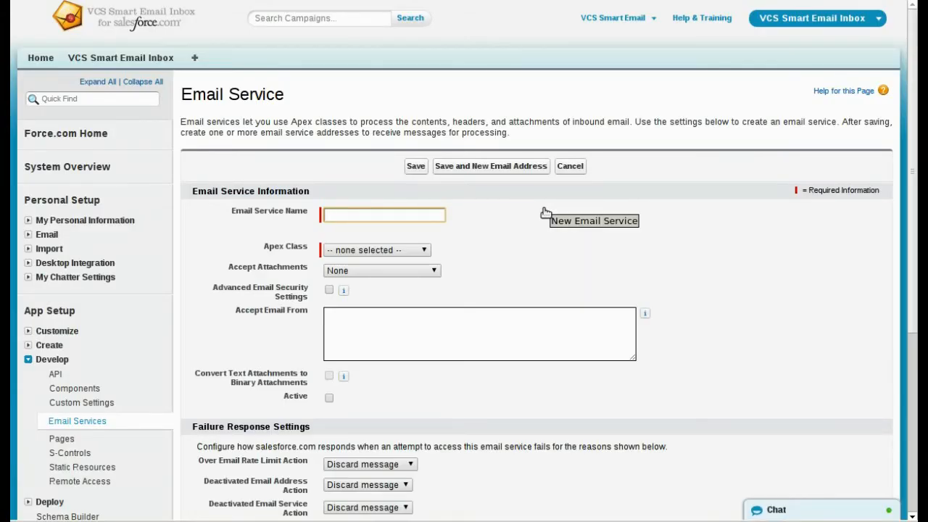
click(376, 249)
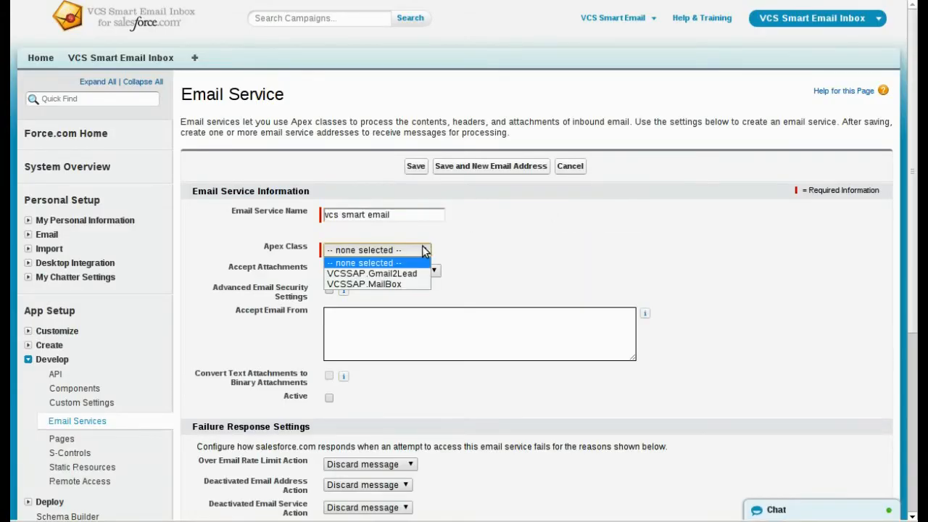
click(367, 282)
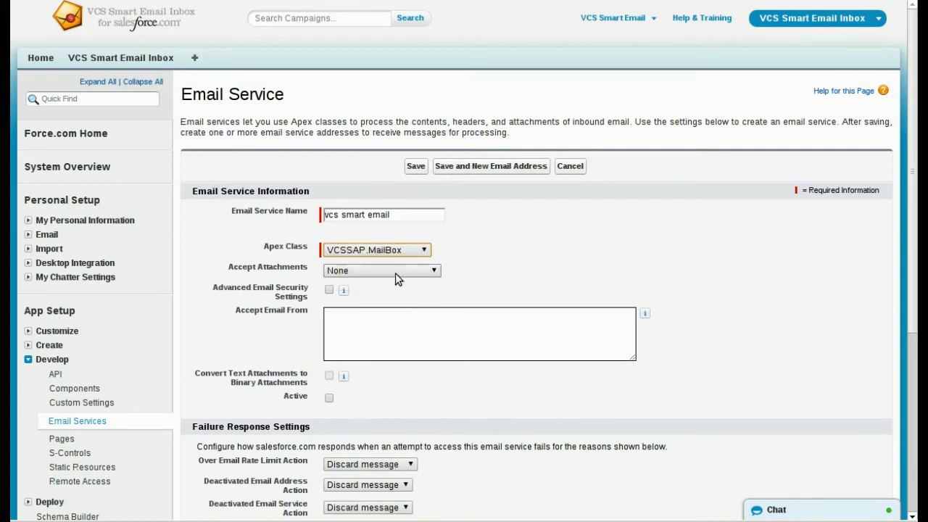
click(381, 271)
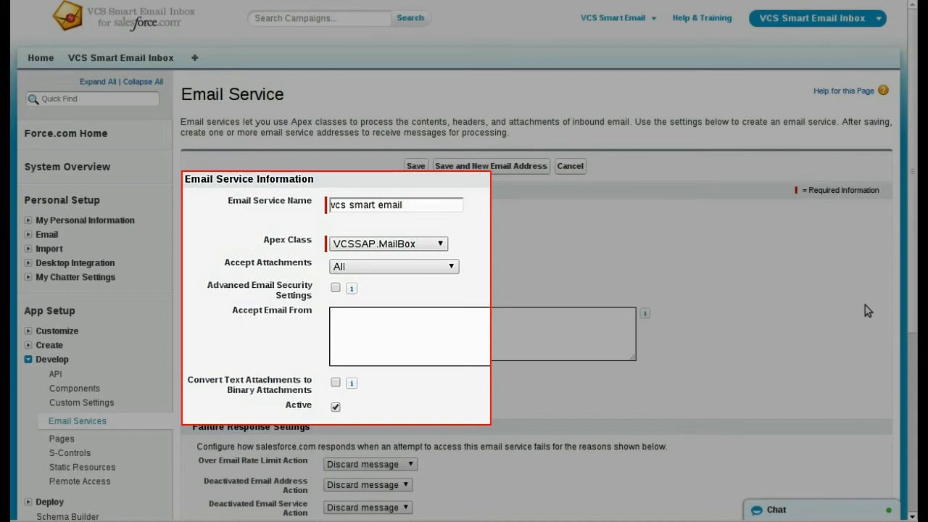
Set the failure actions for over-rate-limit, deactivated address and unauthenticated sender to Bounce message.
scroll(down, 3)
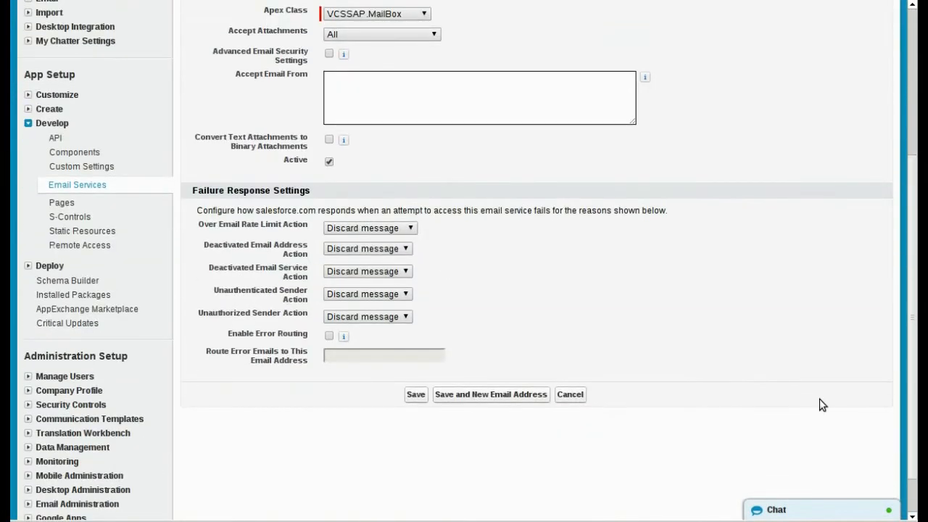
click(368, 227)
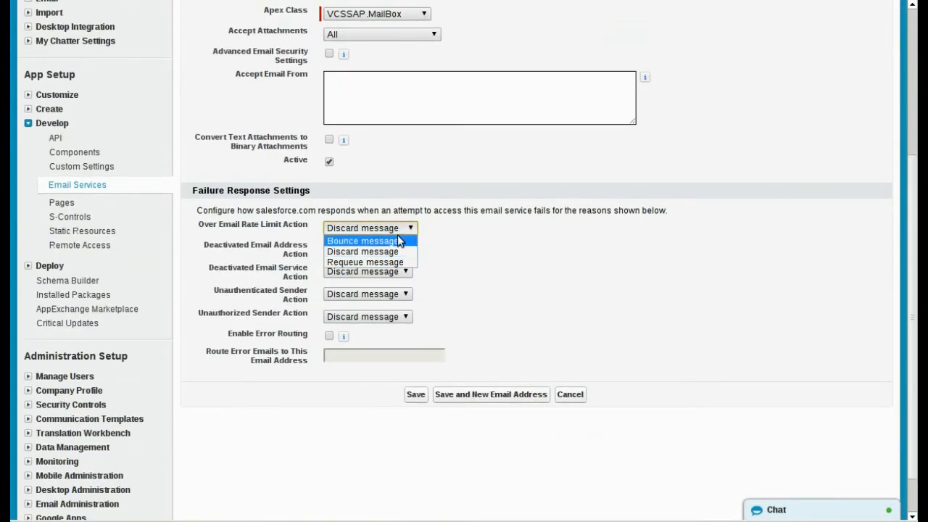
click(362, 240)
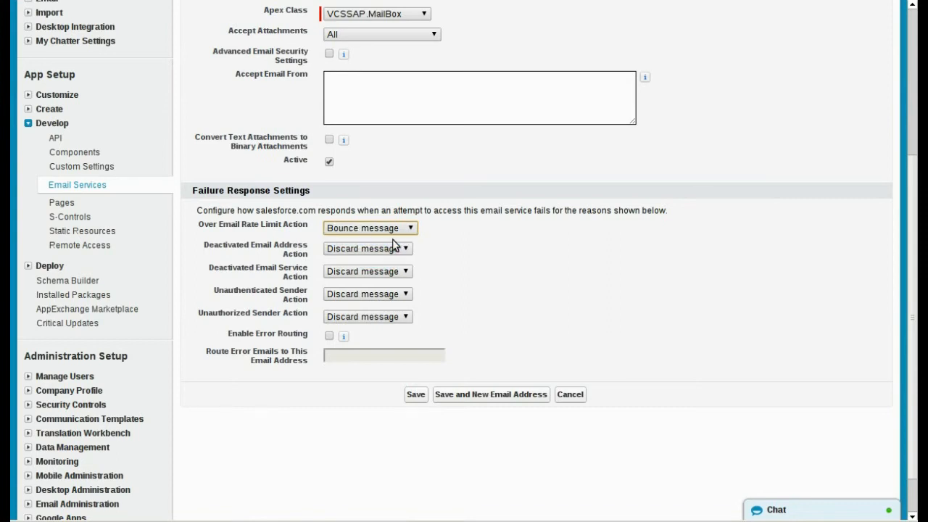
click(367, 271)
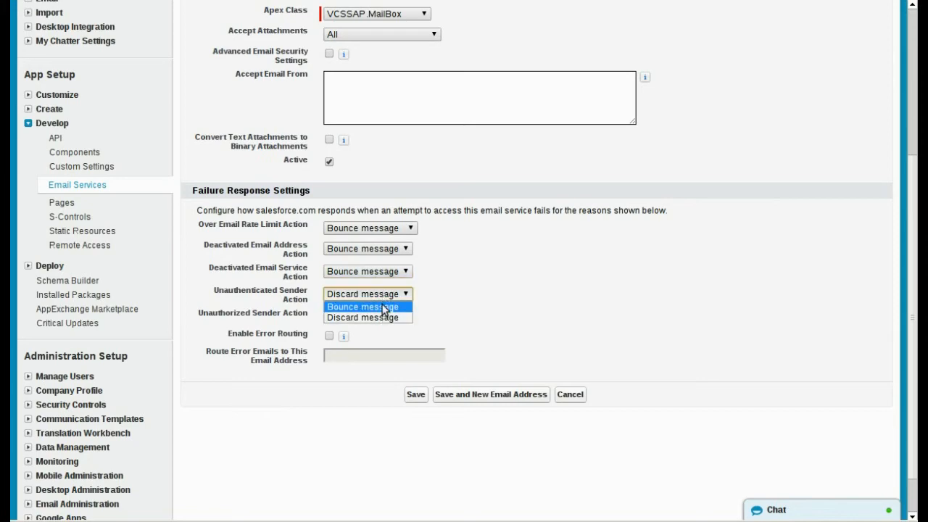
click(362, 306)
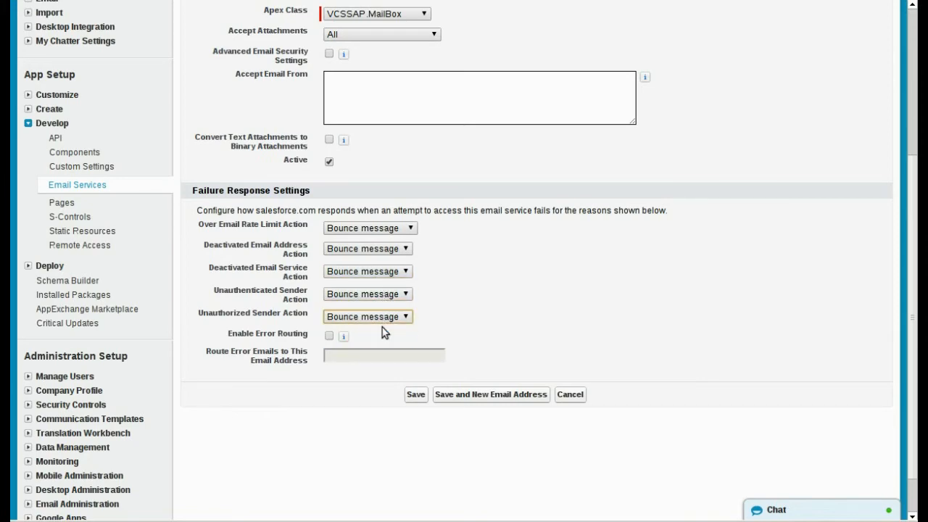
mouse_move(446, 395)
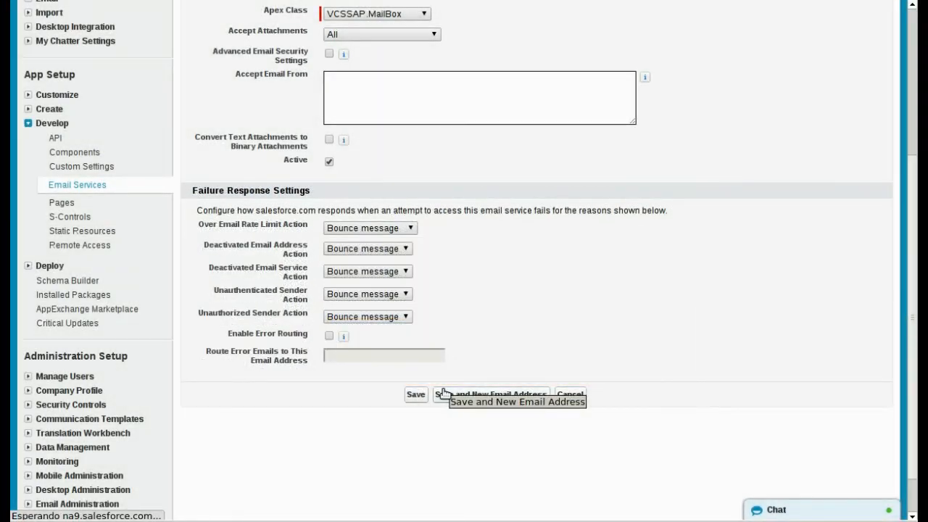
Save the service with address vcs_smart_email, clearing Accept Email From so all senders are allowed.
click(488, 394)
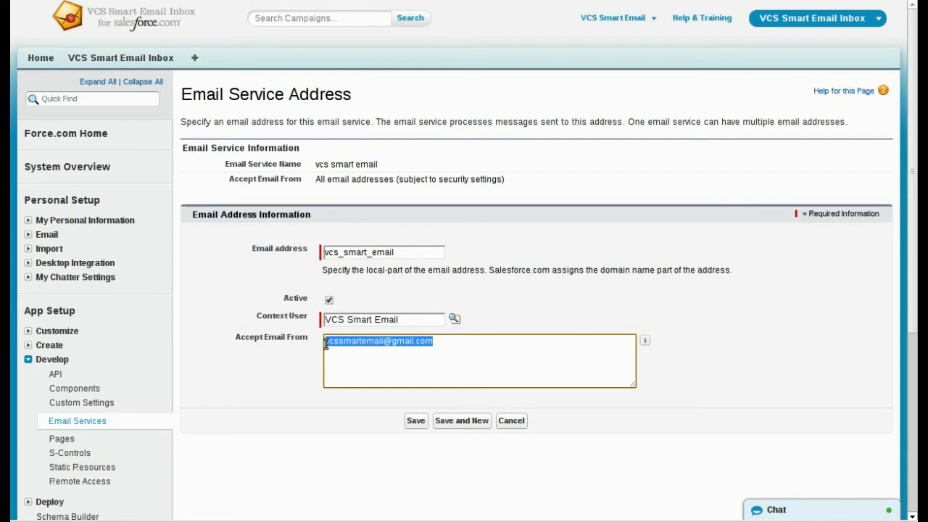
key(Delete)
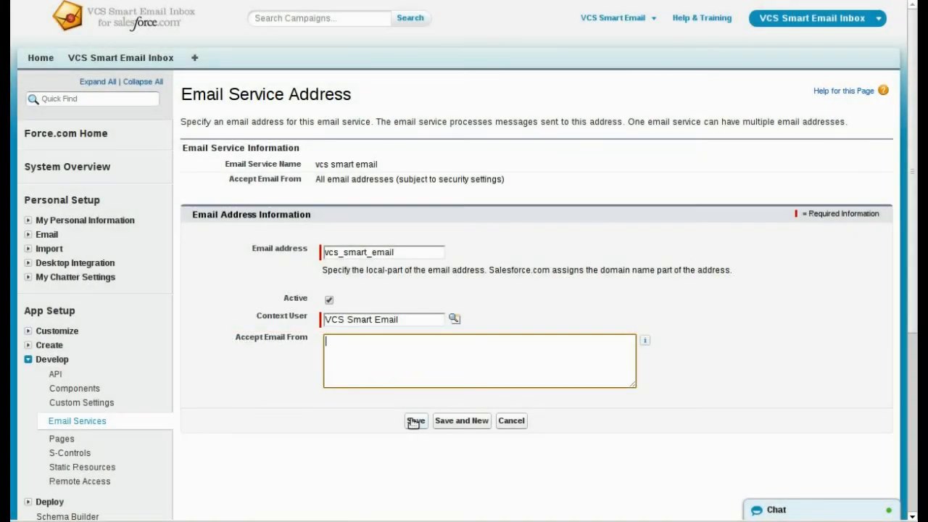
click(414, 421)
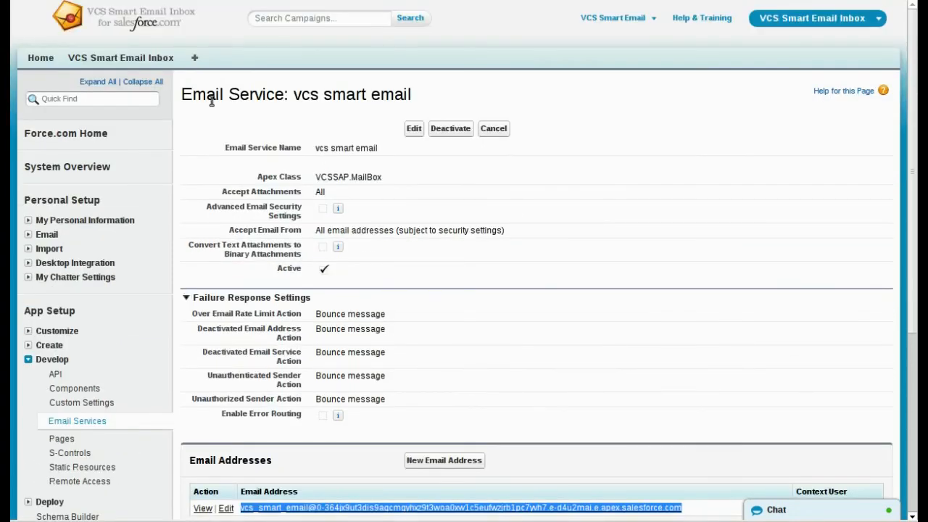
Return to the Smart Email Inbox mailbox, now showing status OK and the service address.
click(121, 58)
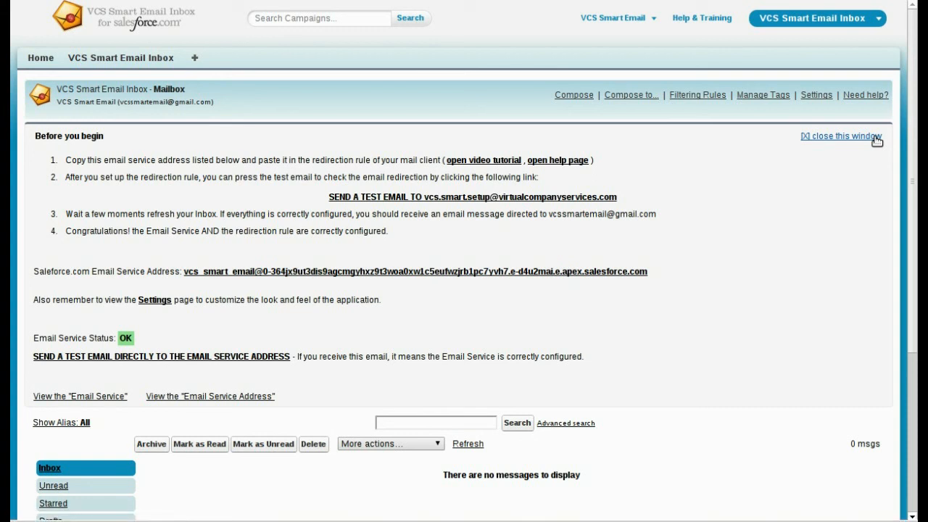
Close the setup instructions window and go back to the mailbox from Settings.
click(815, 96)
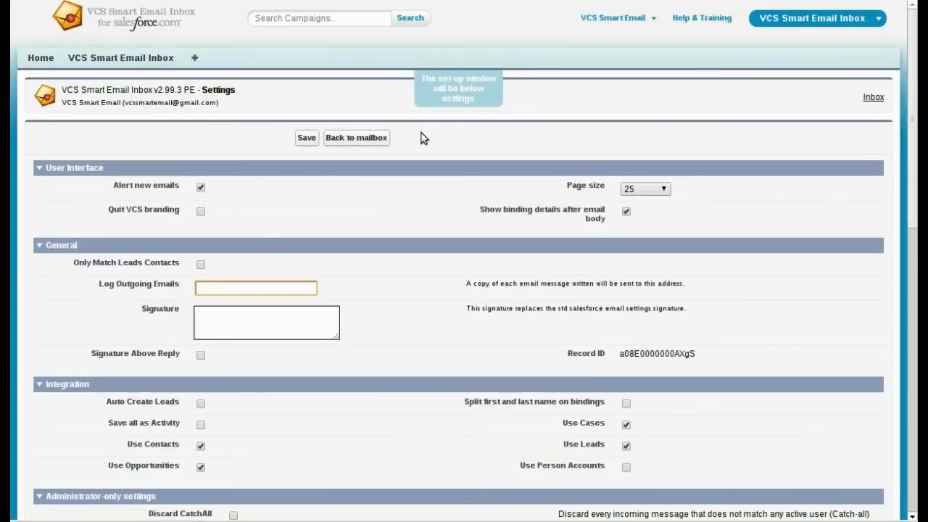
click(357, 137)
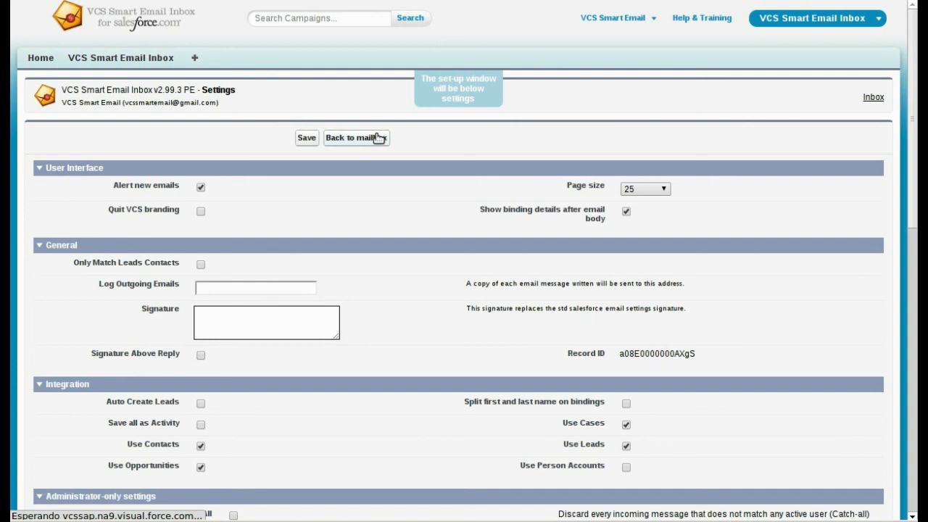